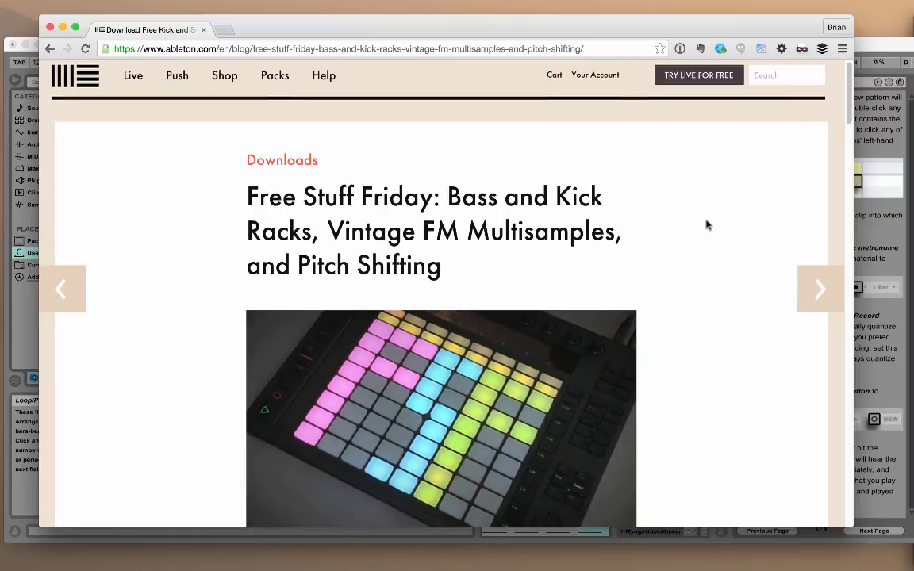
- Scroll the Free Stuff Friday post down to the Low End Theory section and its video
{"action": "scroll", "scroll_direction": "down", "scroll_amount": 3}
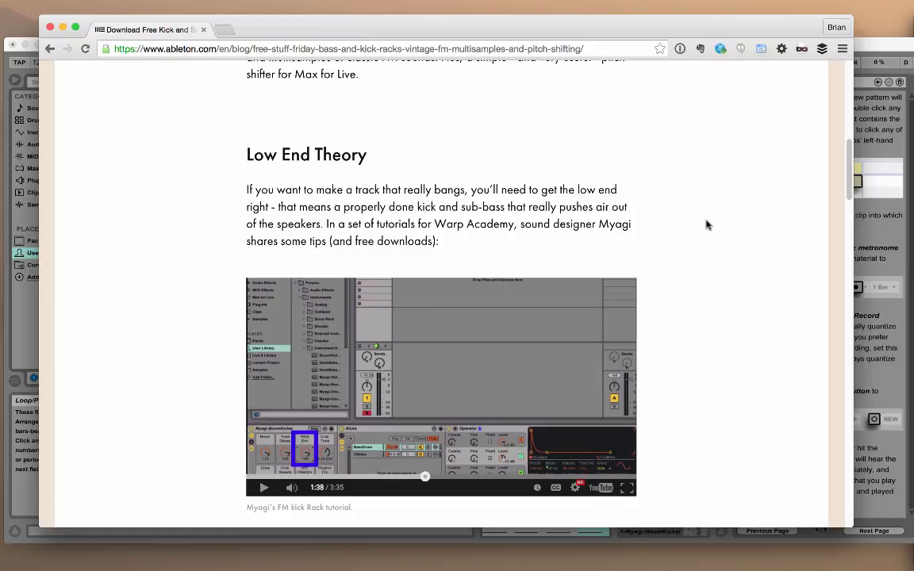
{"action": "scroll", "scroll_direction": "down", "scroll_amount": 3}
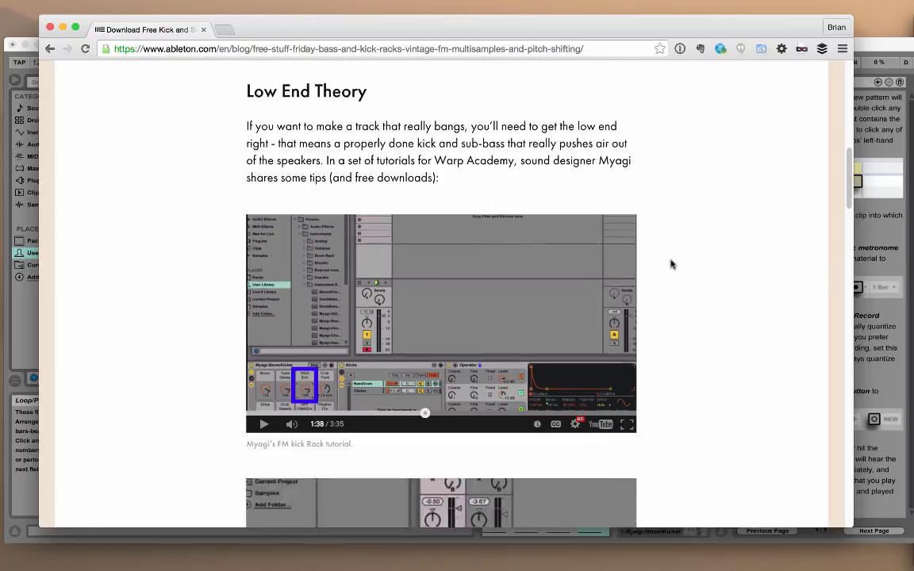
{"action": "scroll", "scroll_direction": "down", "scroll_amount": 3}
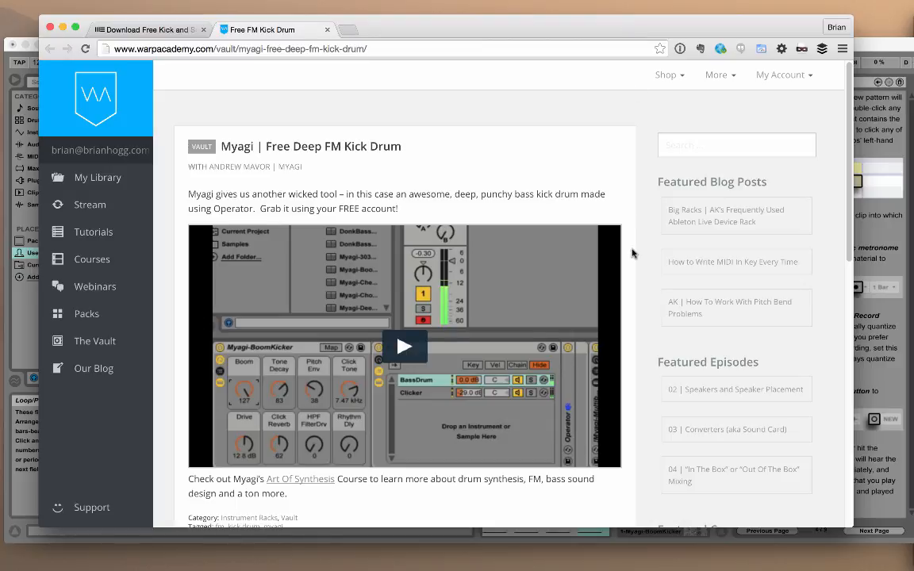
- Scroll to Download Files and download the Myagi-BoomKicker zip
{"action": "scroll", "scroll_direction": "down", "scroll_amount": 3}
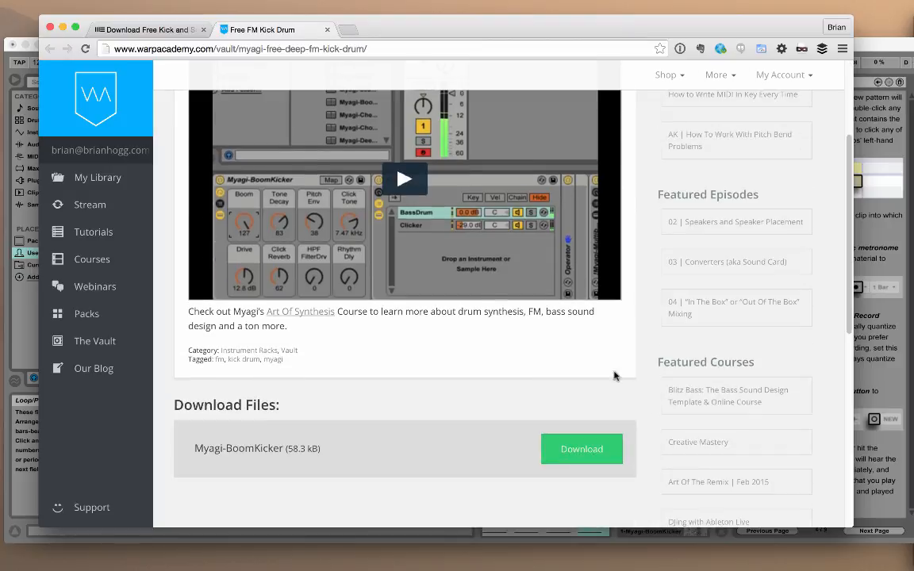
{"action": "mouse_move", "coordinate": [582, 449]}
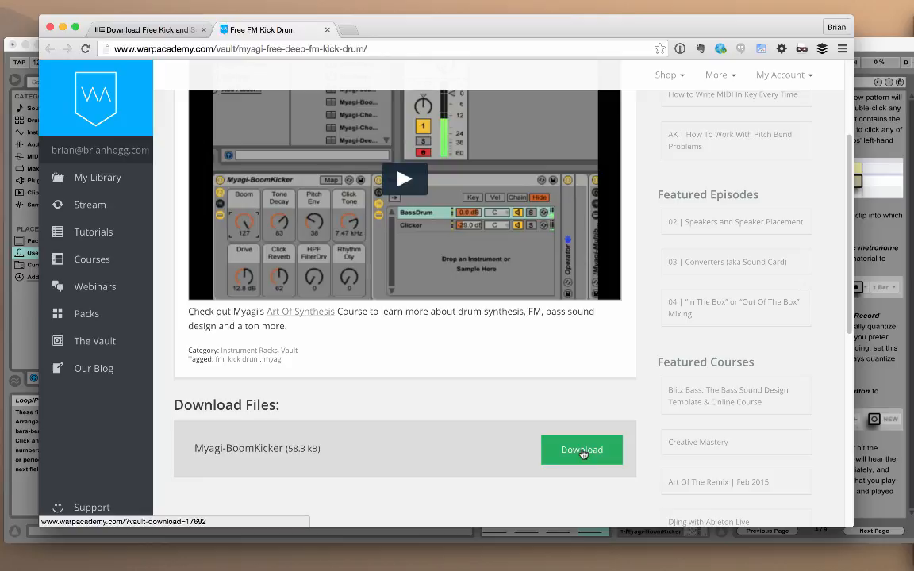
{"action": "left_click", "coordinate": [581, 449]}
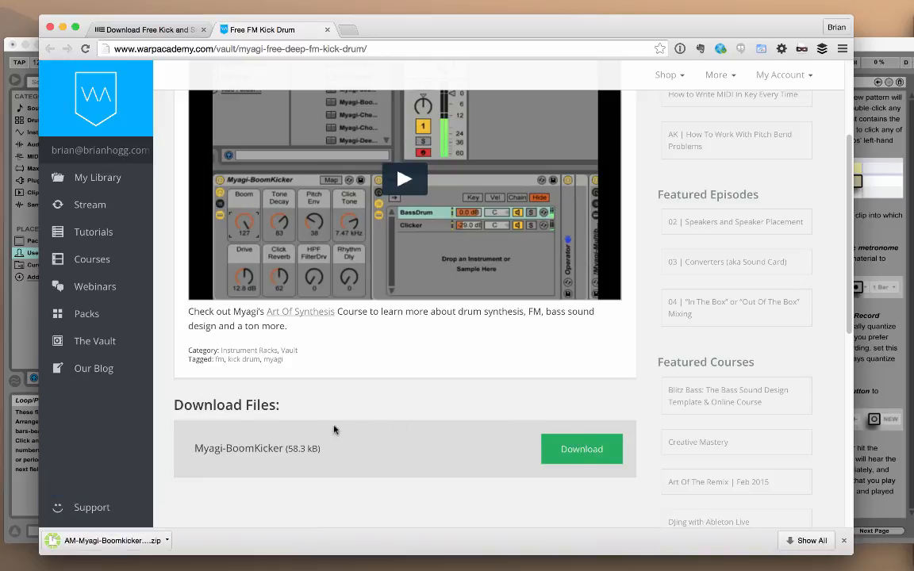
{"action": "mouse_move", "coordinate": [133, 496]}
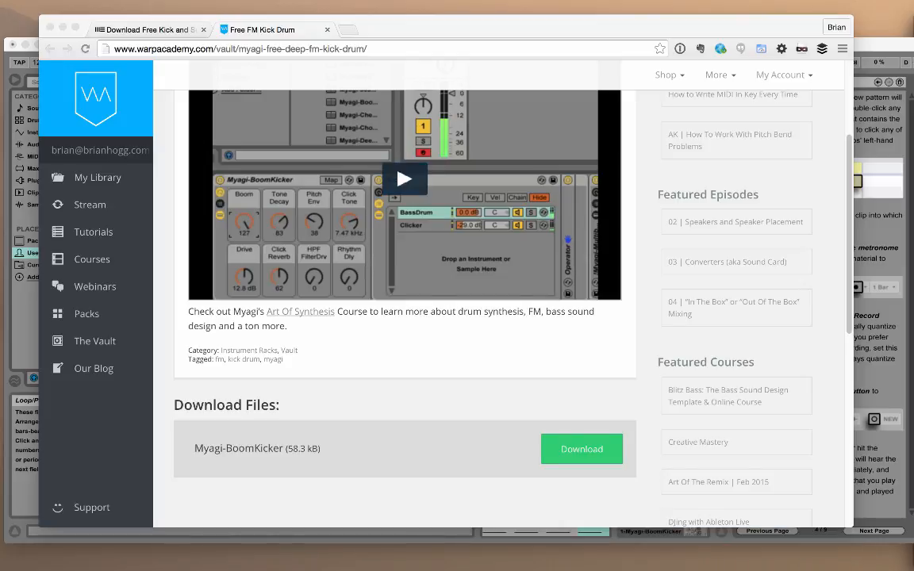
- Bring Ableton Live to the front to load the AM-Myagi-Boomkicker project
{"action": "left_click", "coordinate": [581, 448]}
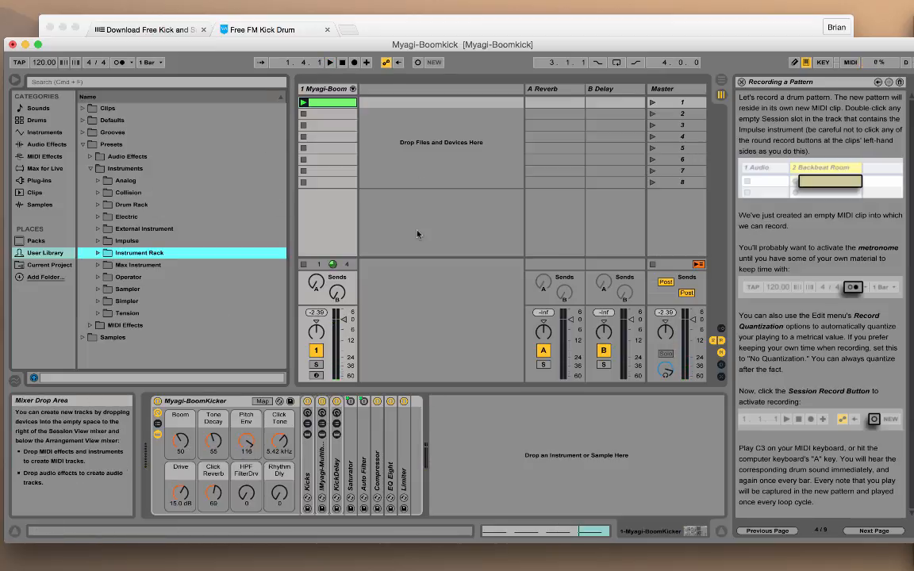
{"action": "mouse_move", "coordinate": [322, 210]}
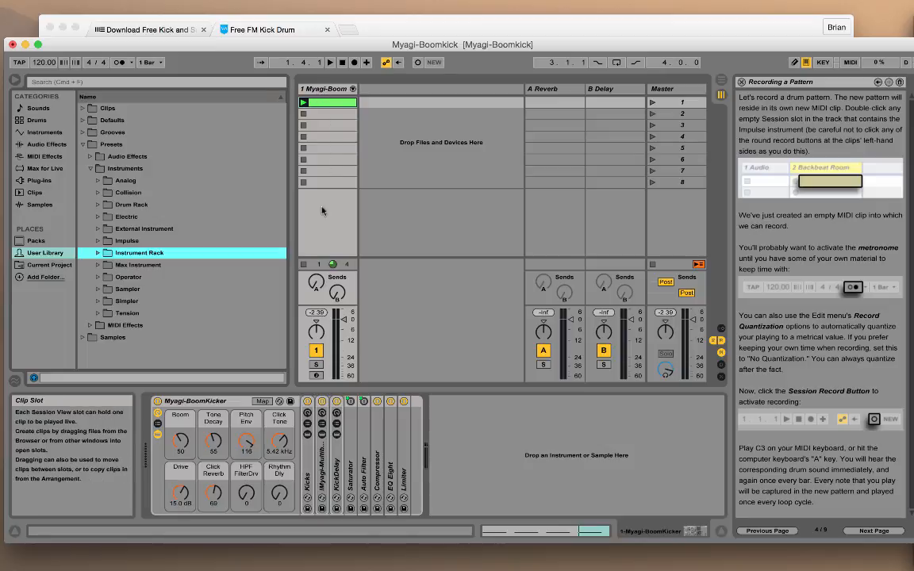
{"action": "mouse_move", "coordinate": [323, 278]}
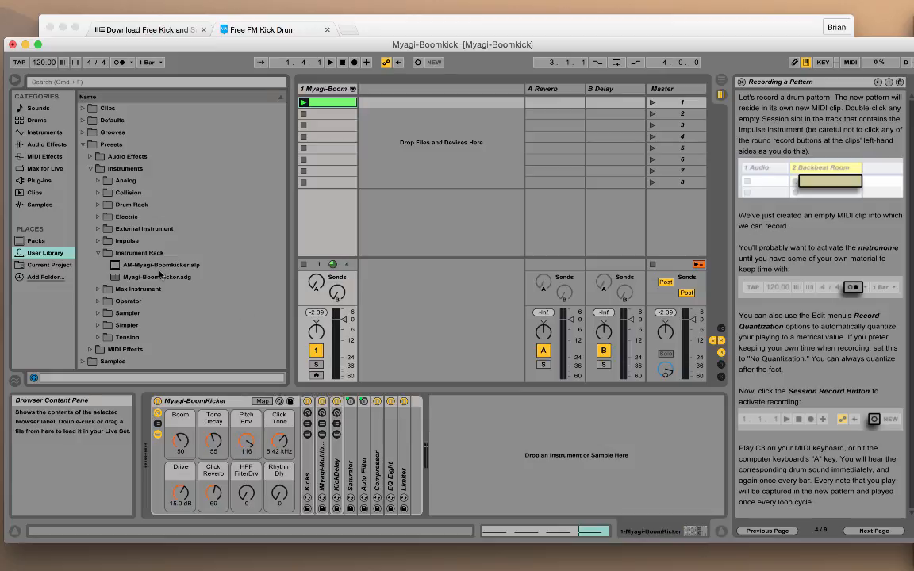
{"action": "mouse_move", "coordinate": [143, 277]}
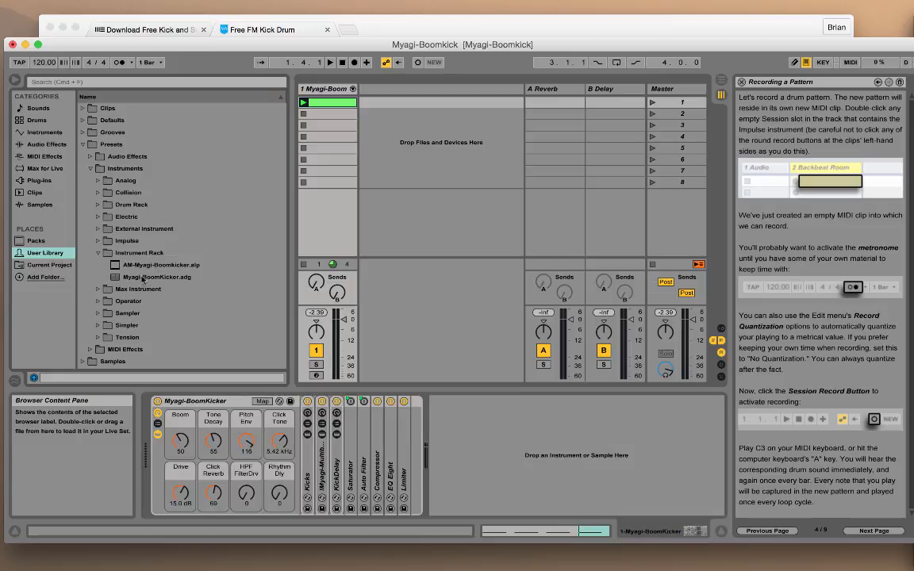